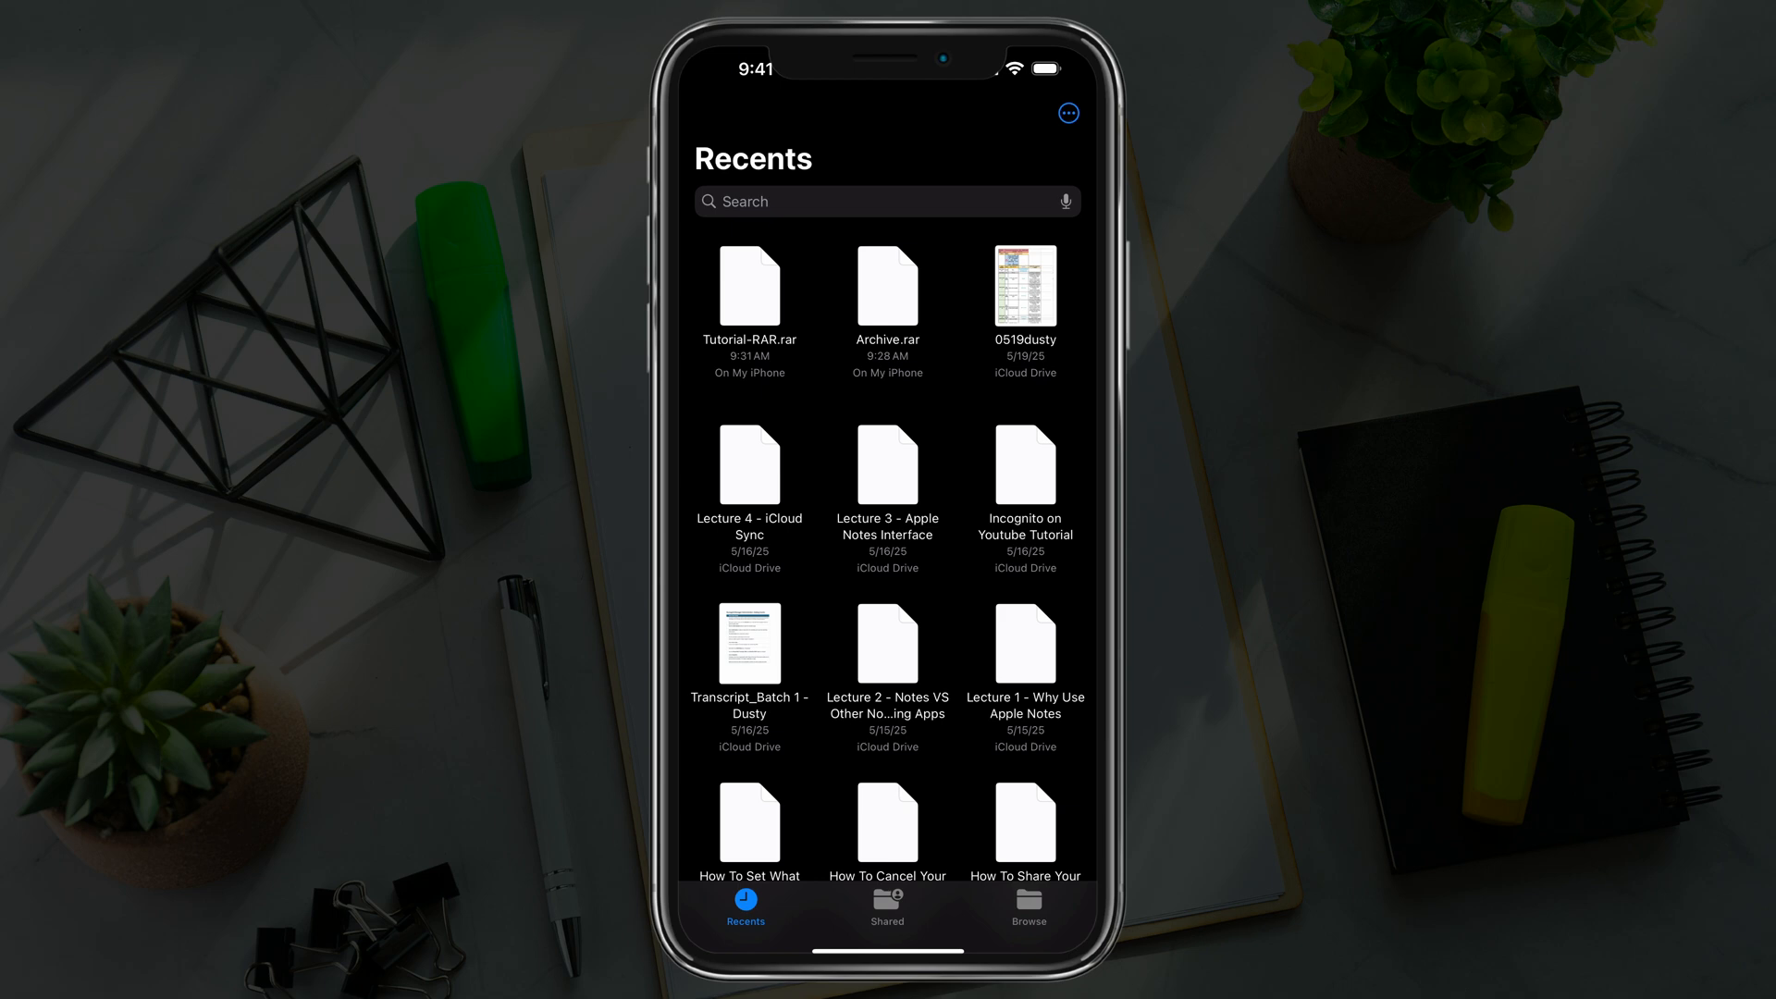
# Step: Preview Archive.rar from Files Recents, then start a new empty shortcut
pyautogui.click(888, 284)
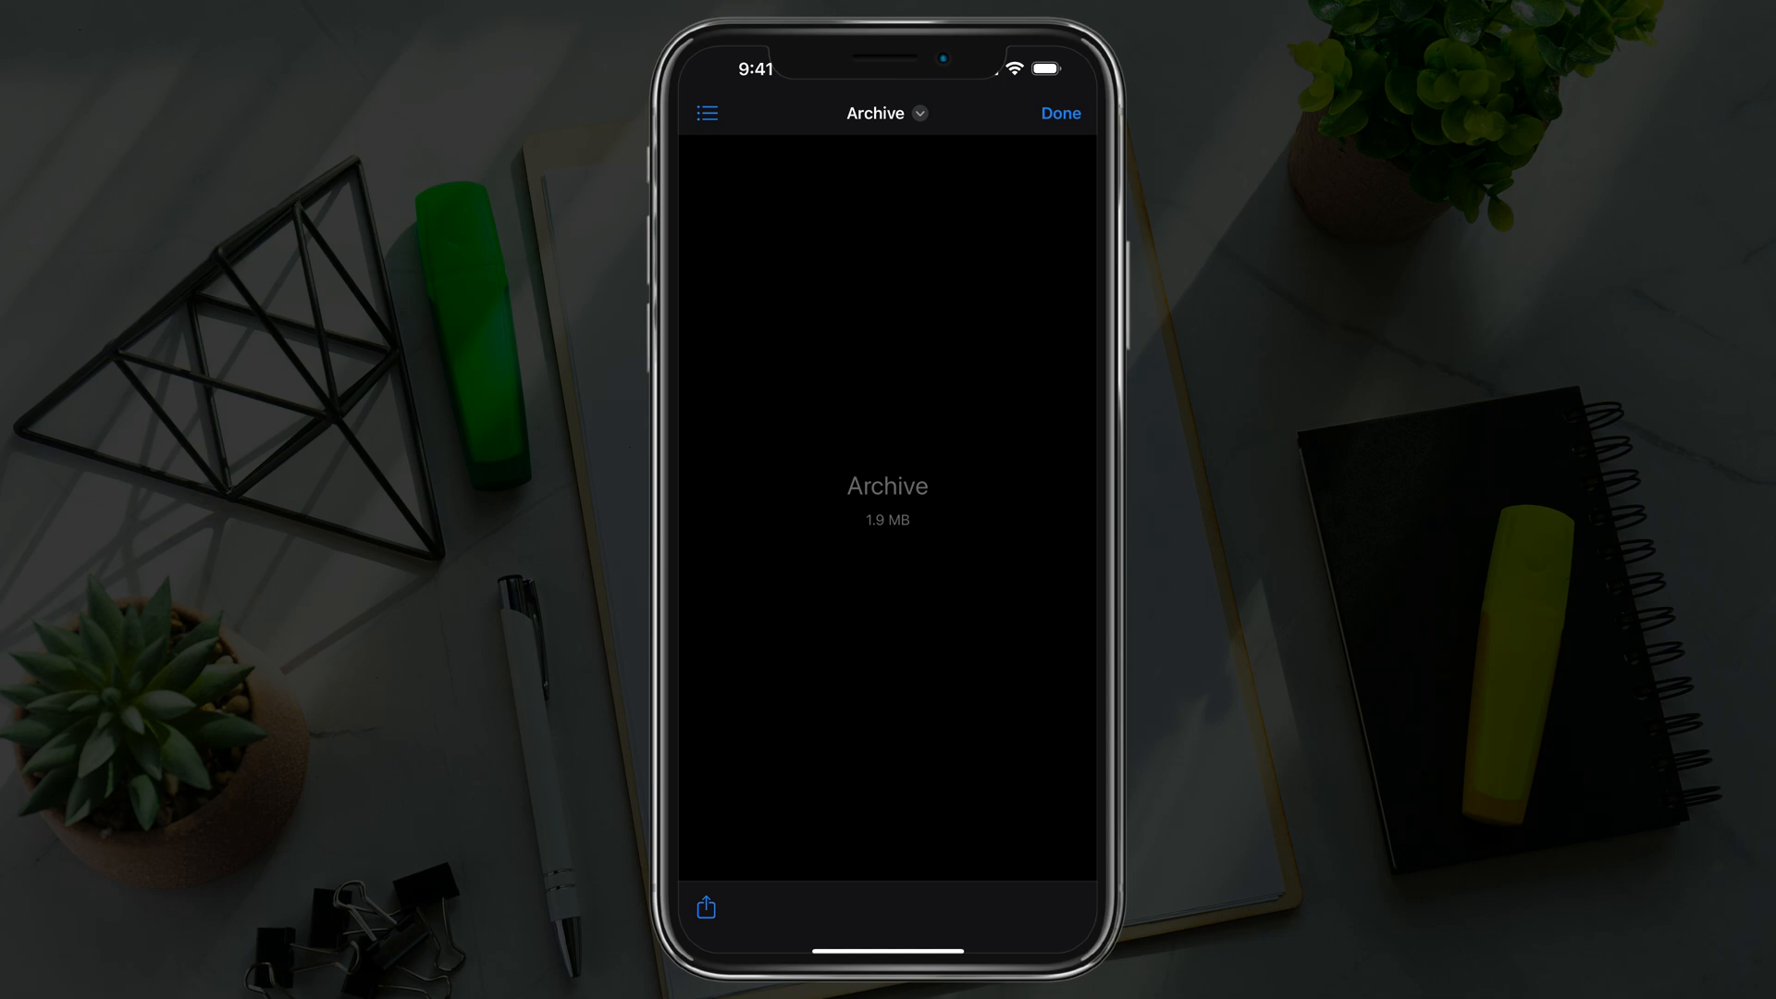
pyautogui.click(1058, 112)
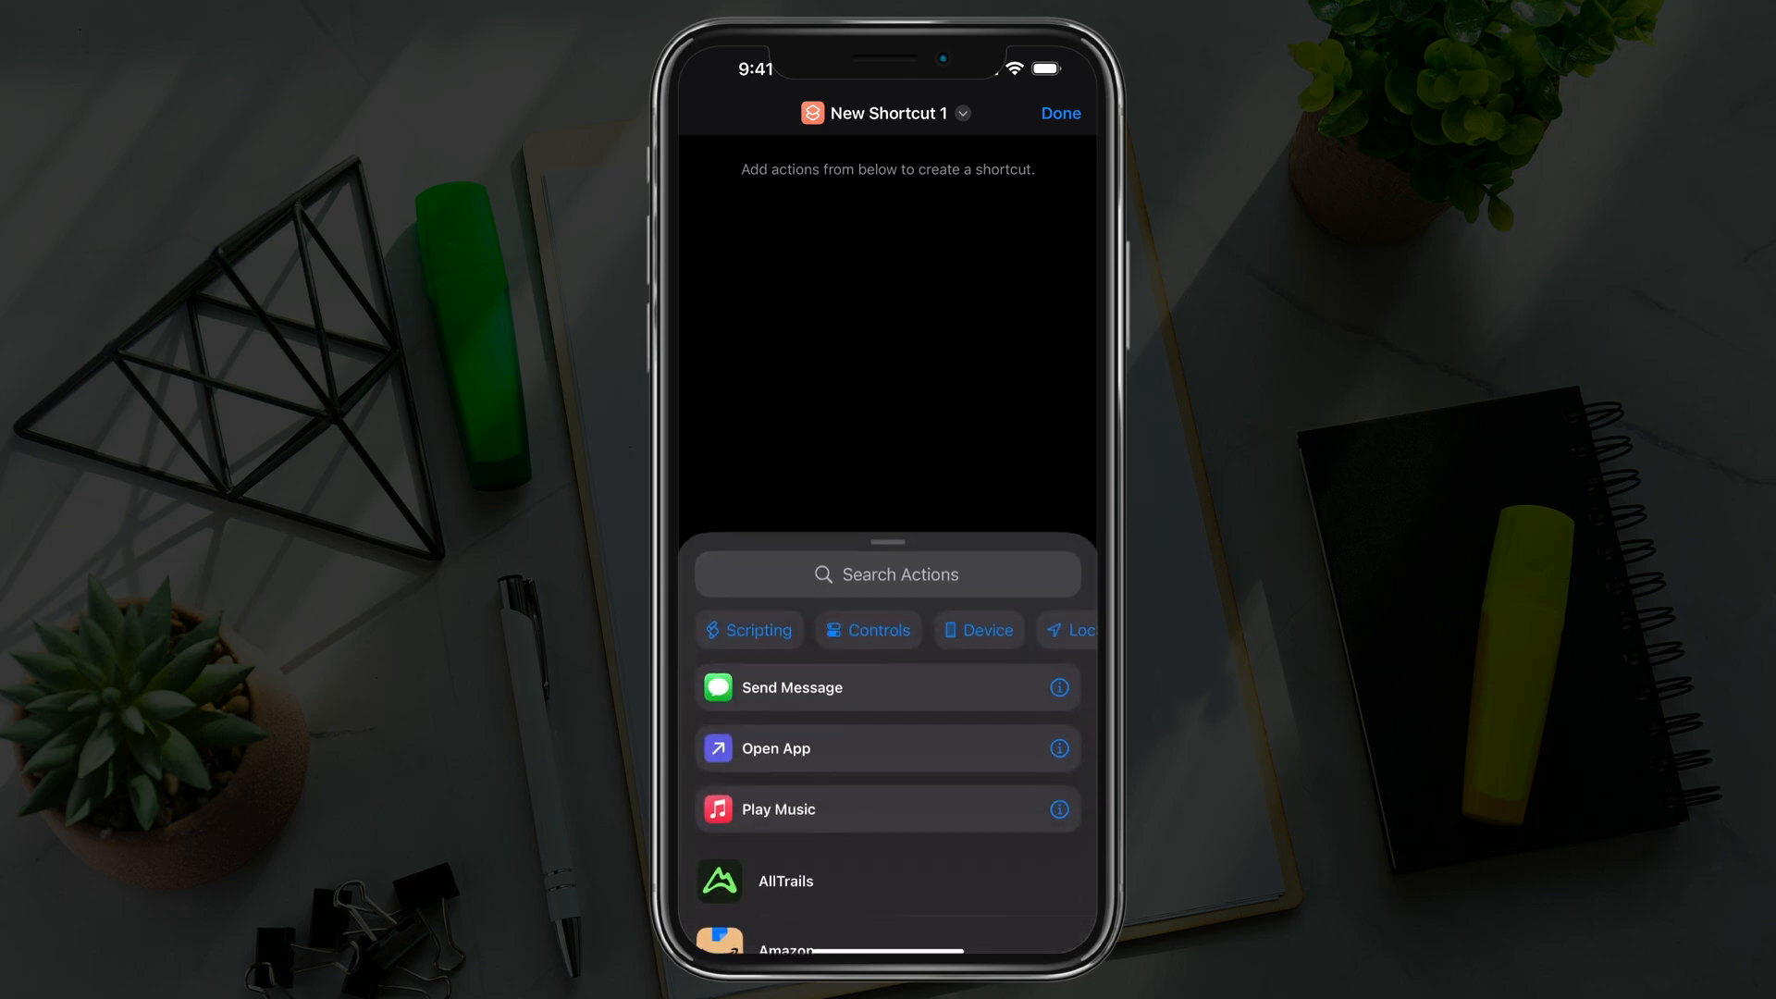
# Step: Search the actions for "File" and add the File action
pyautogui.click(887, 574)
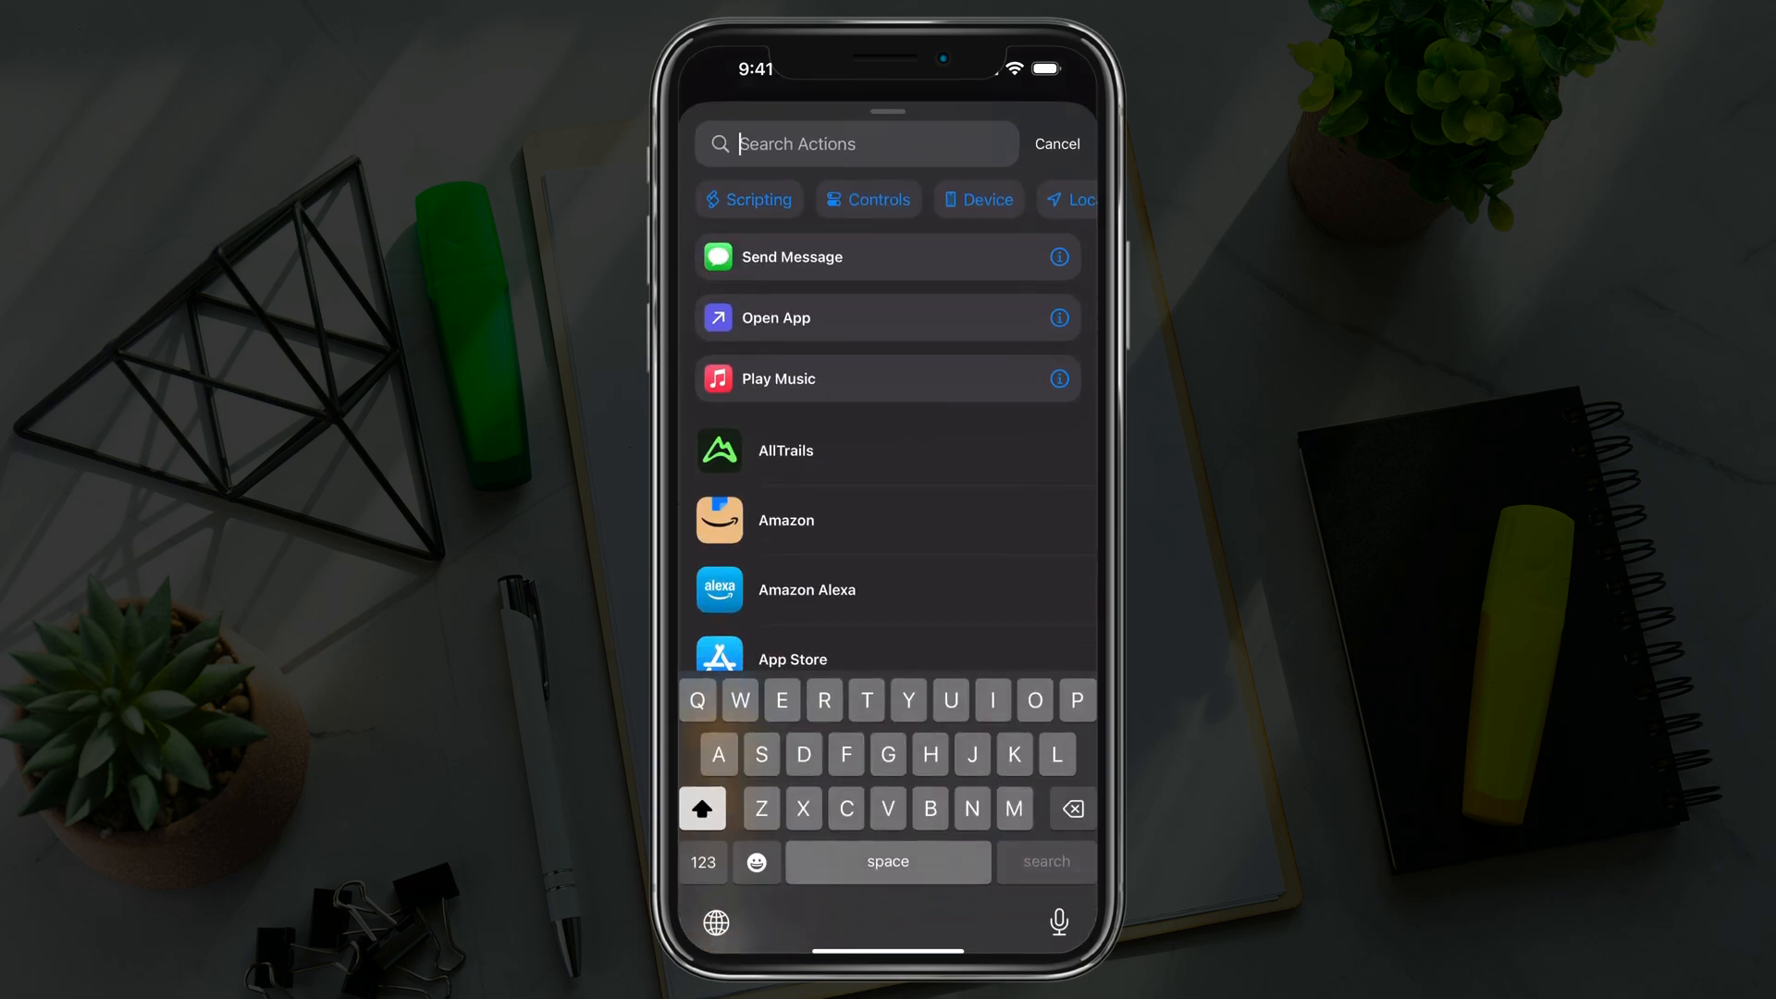
pyautogui.write('Fi')
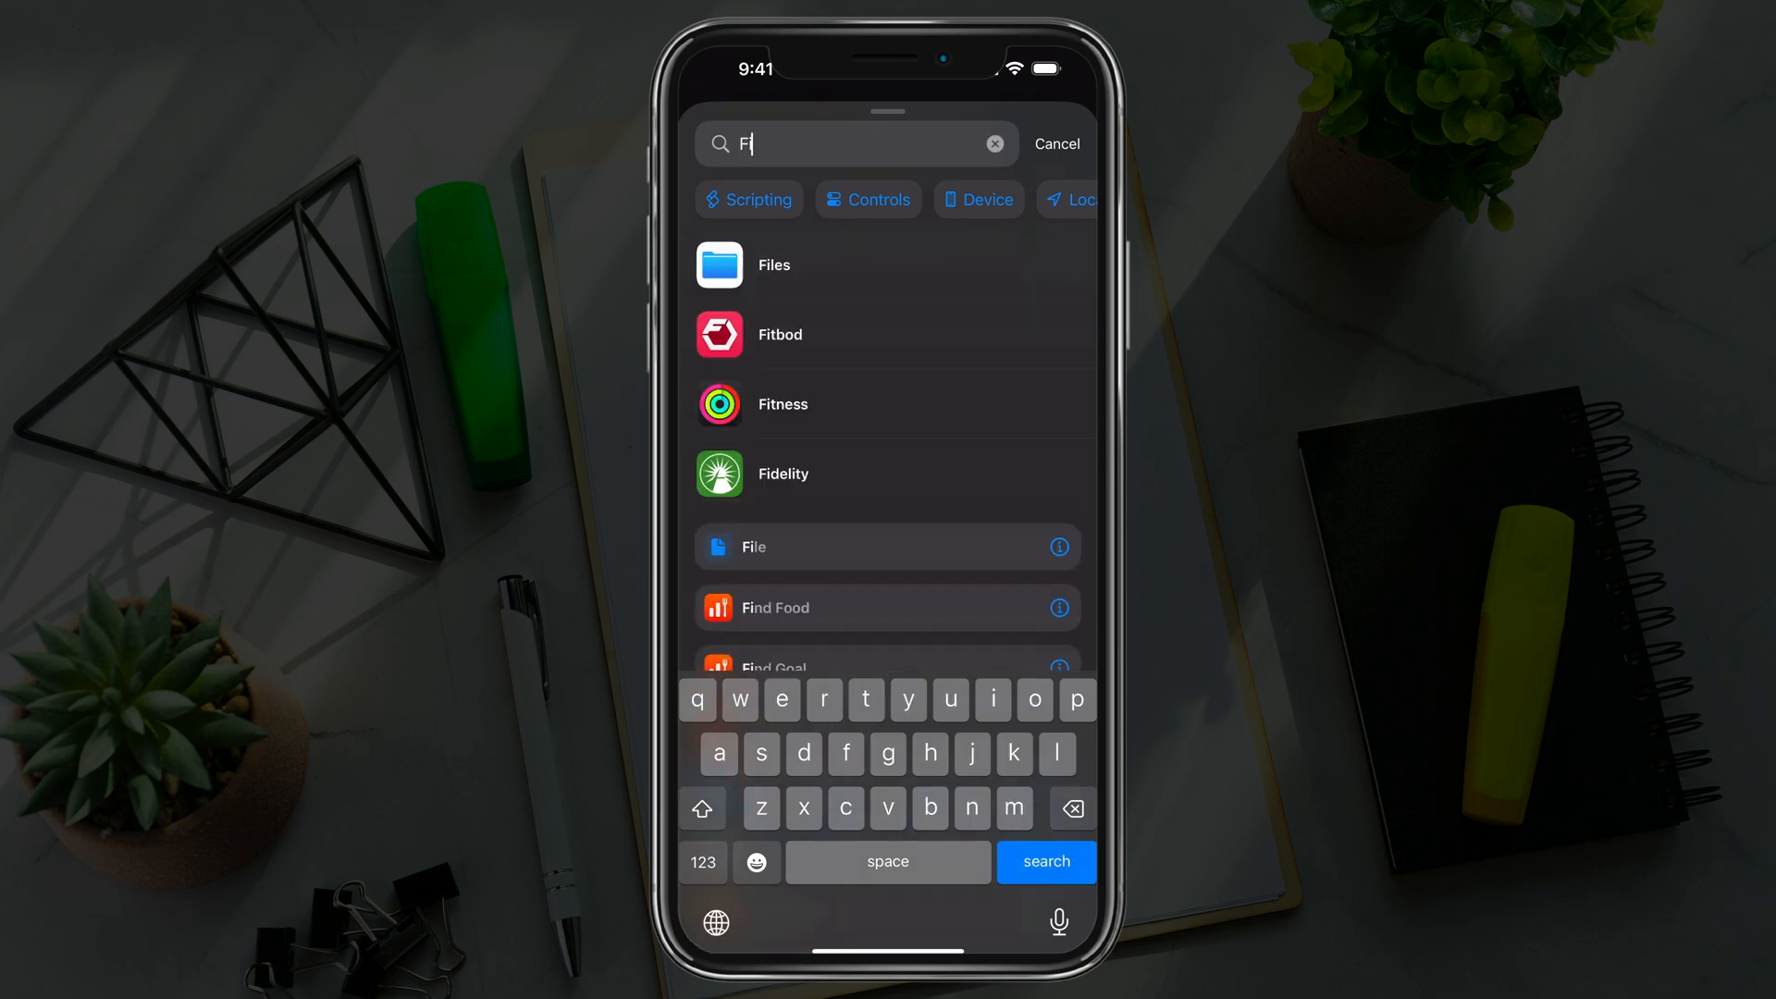
pyautogui.write('le')
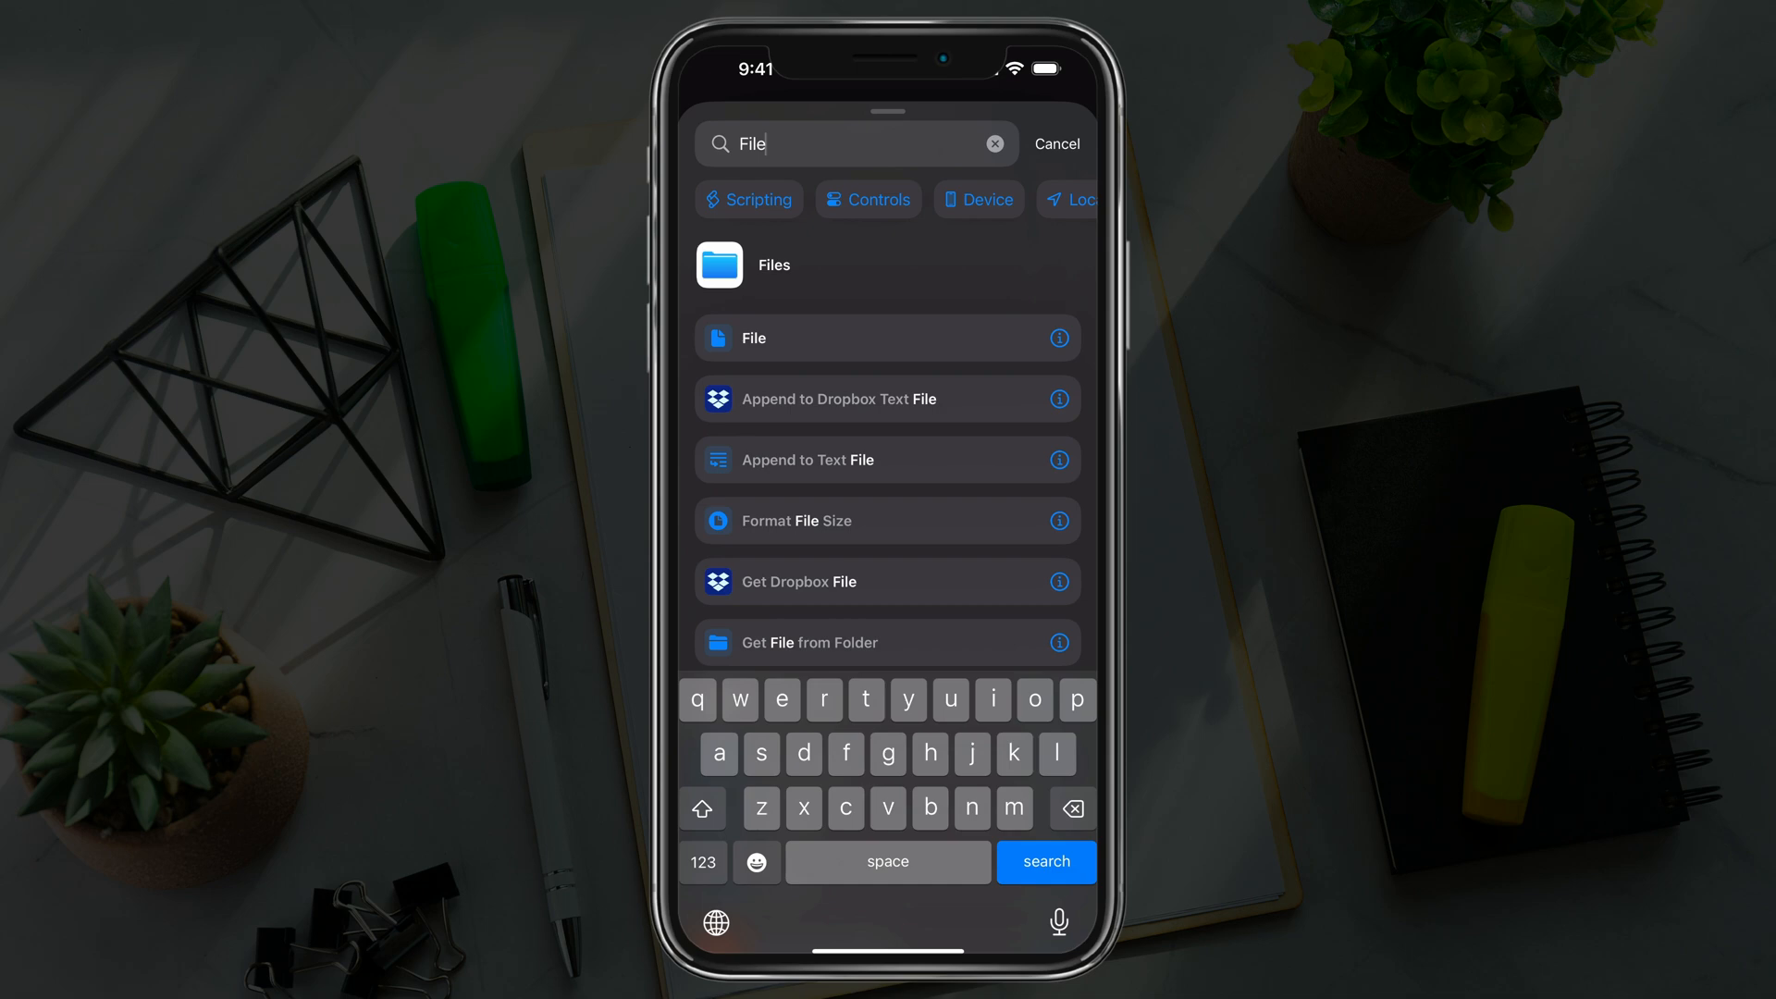
pyautogui.click(753, 338)
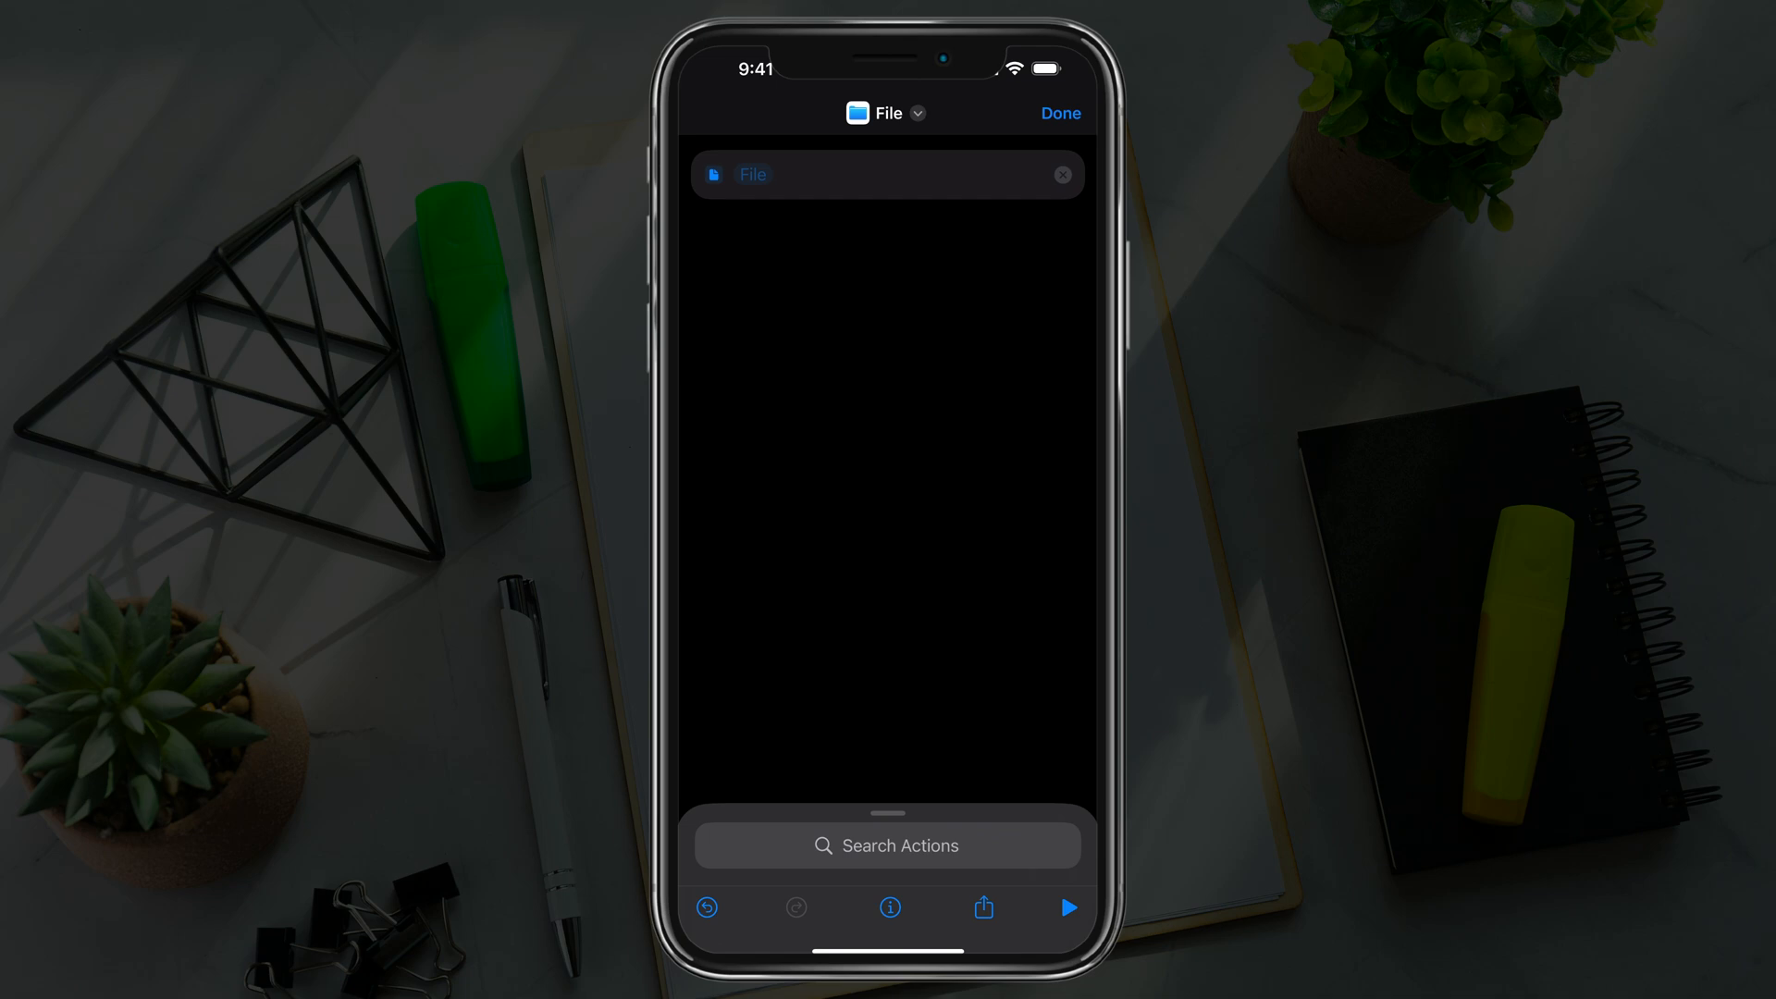
# Step: Point the File action at Tutorial-RAR.rar from Recents
pyautogui.click(887, 174)
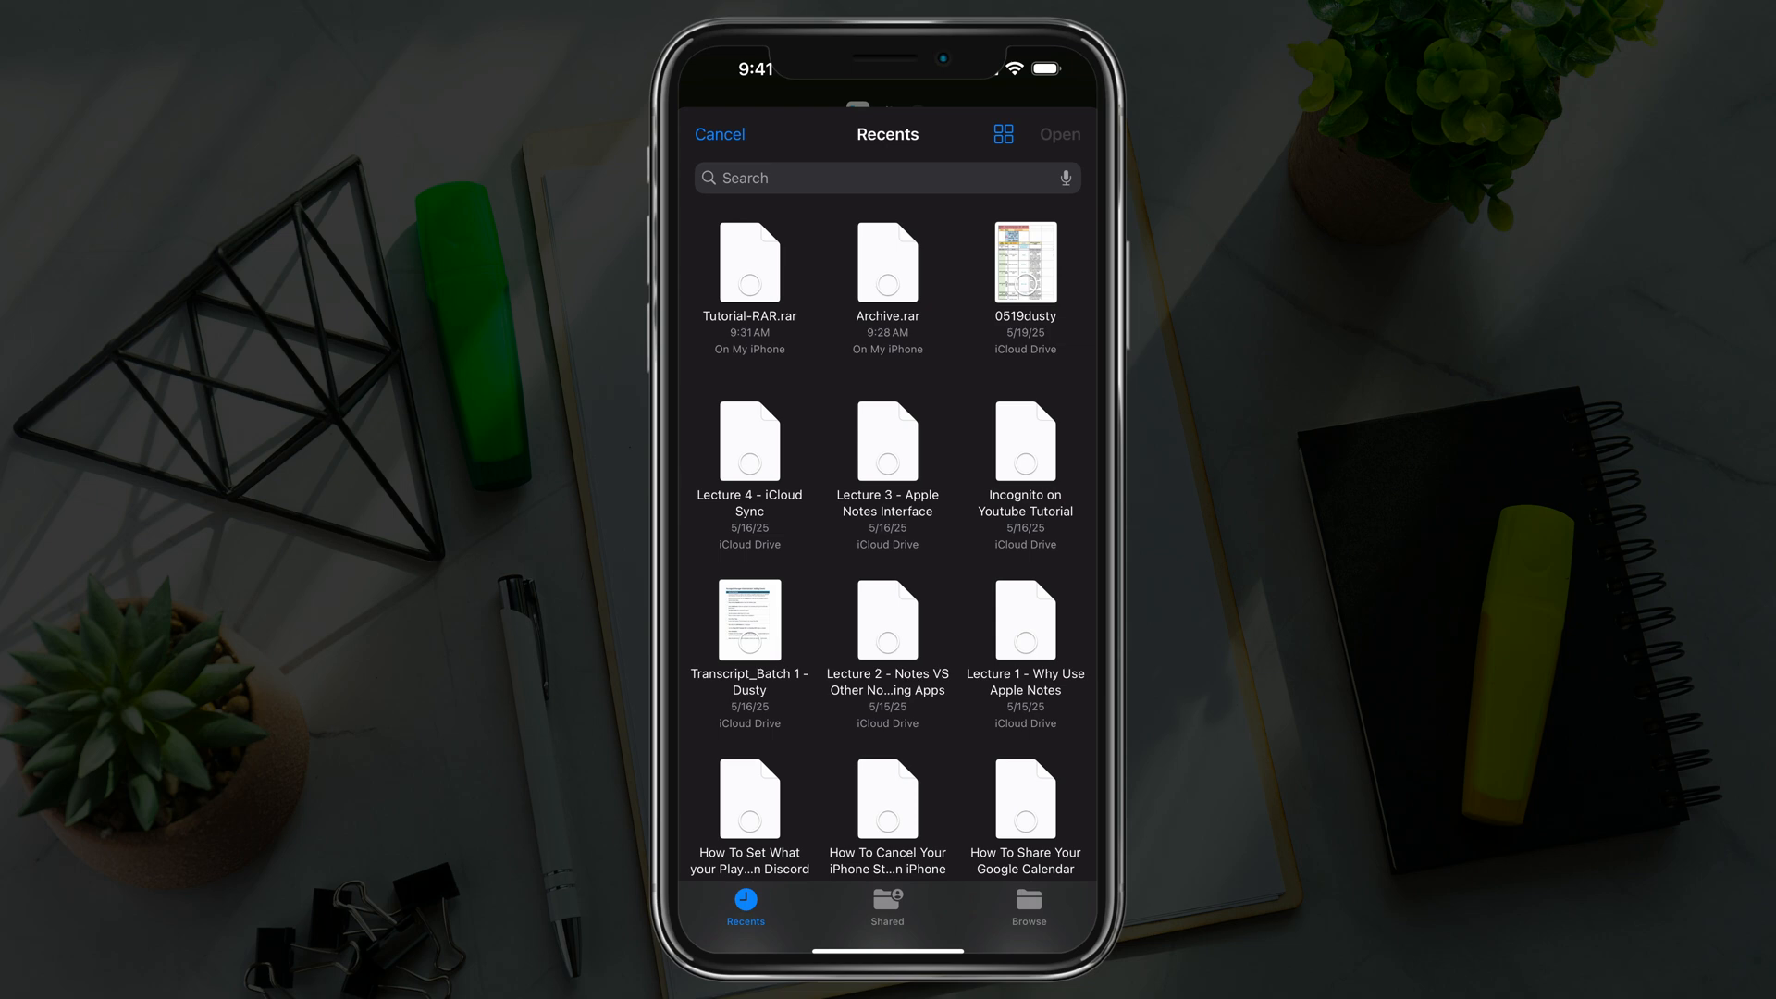
pyautogui.click(749, 267)
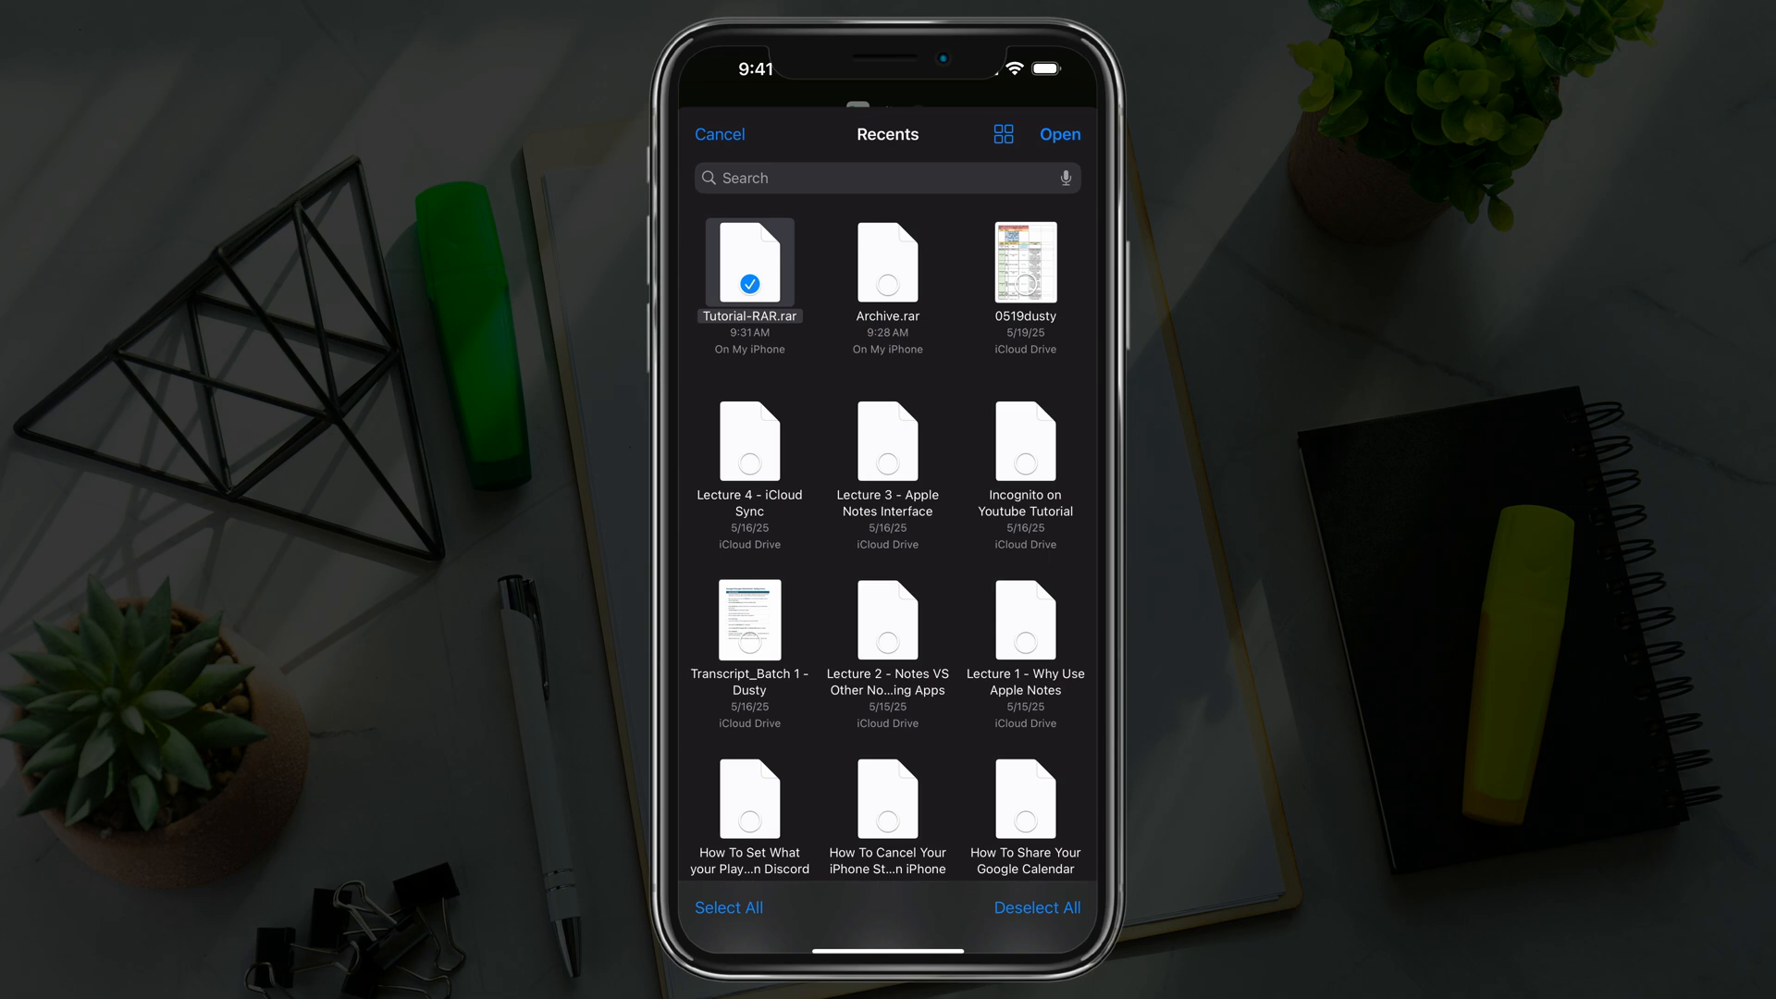
pyautogui.click(1058, 133)
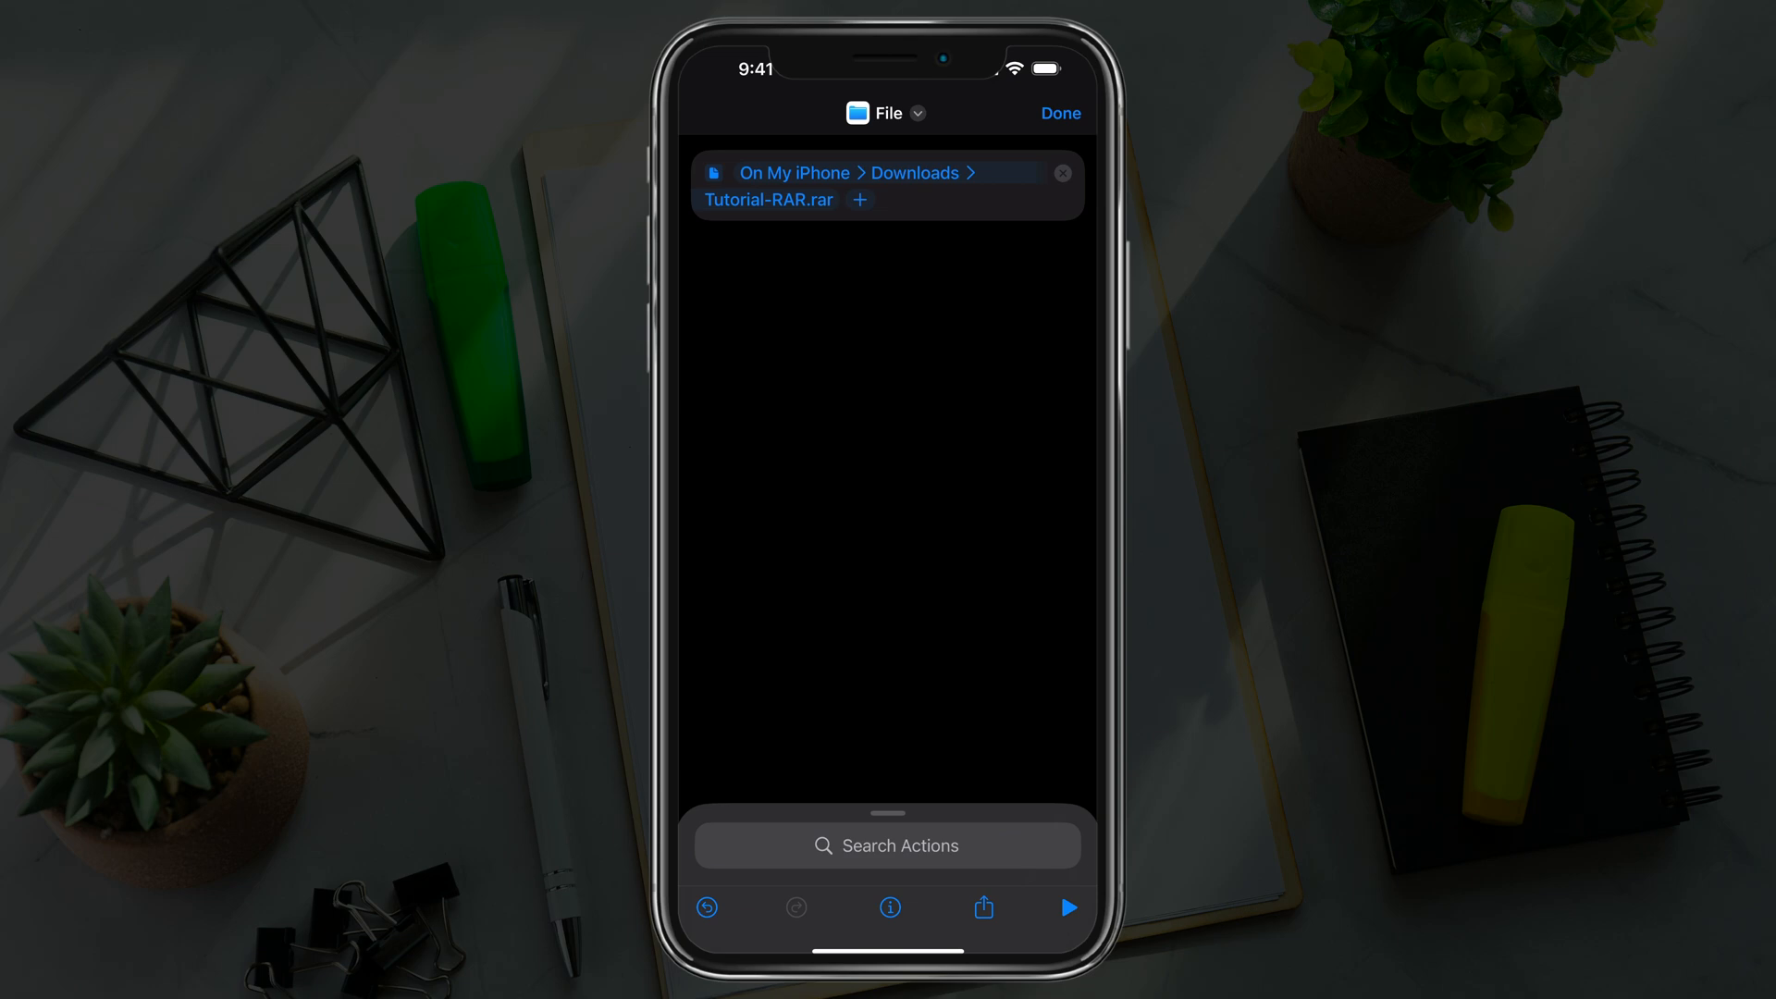
# Step: Search for "Extra" and add the Extract Archive action after File
pyautogui.click(887, 845)
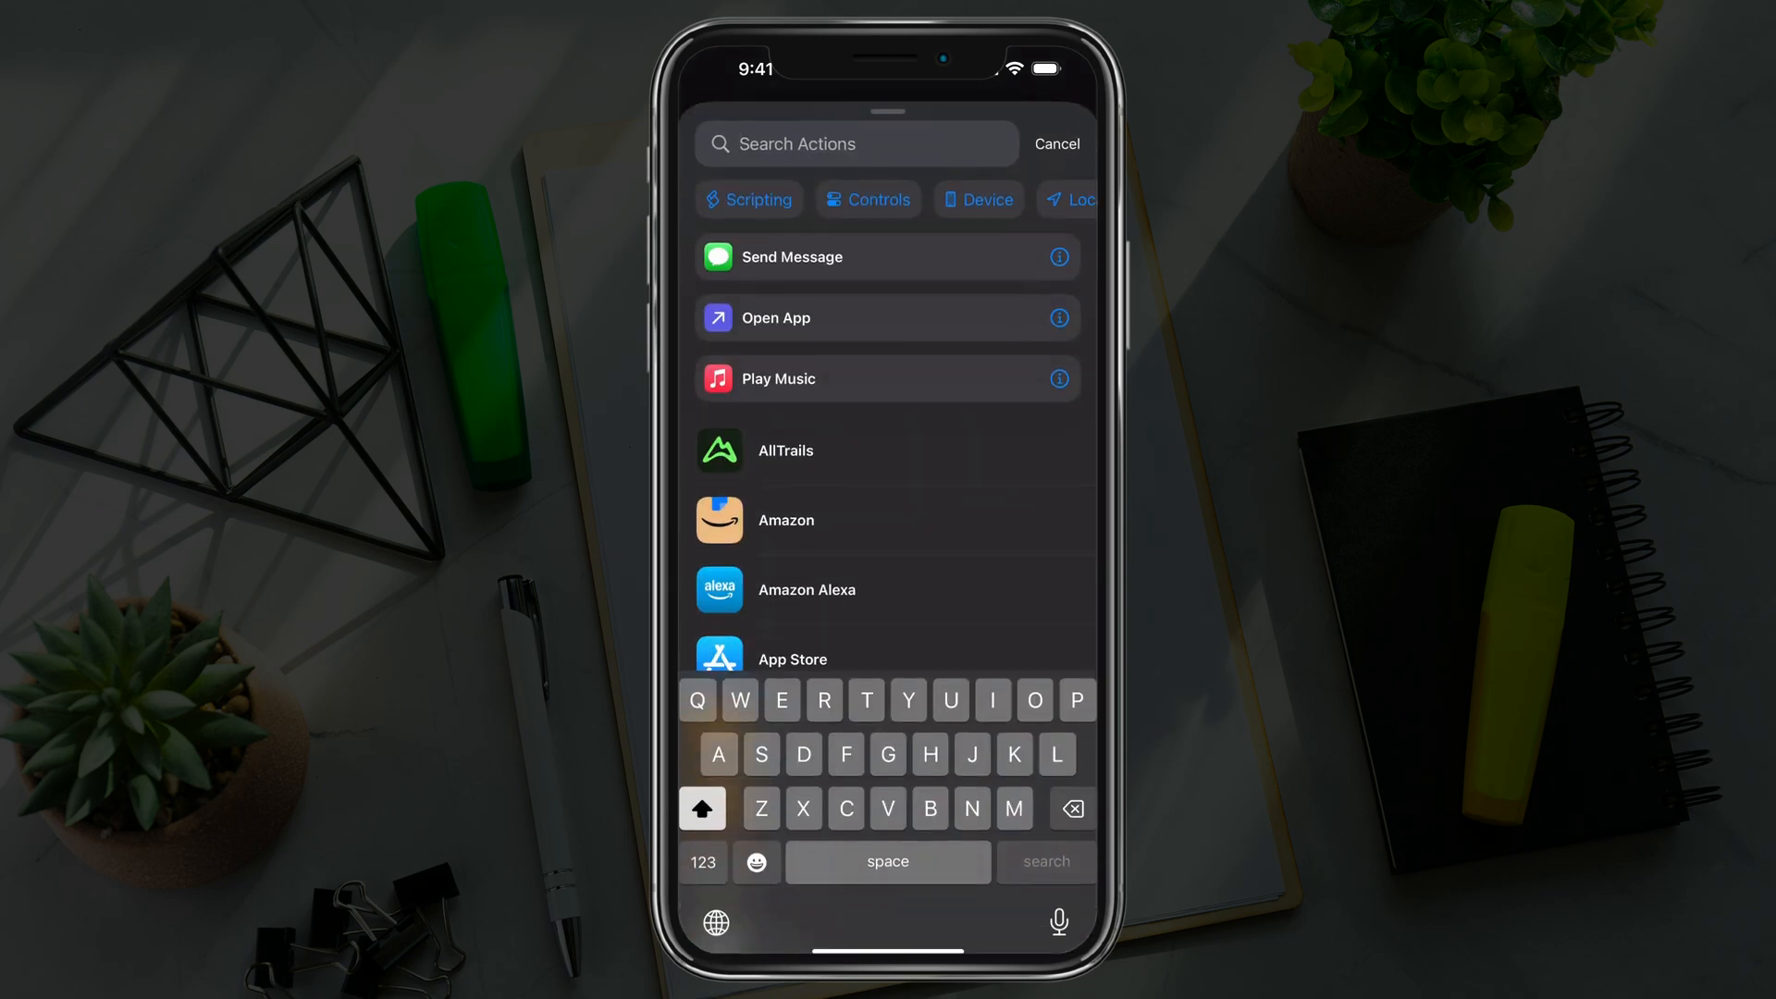
pyautogui.write('Ex')
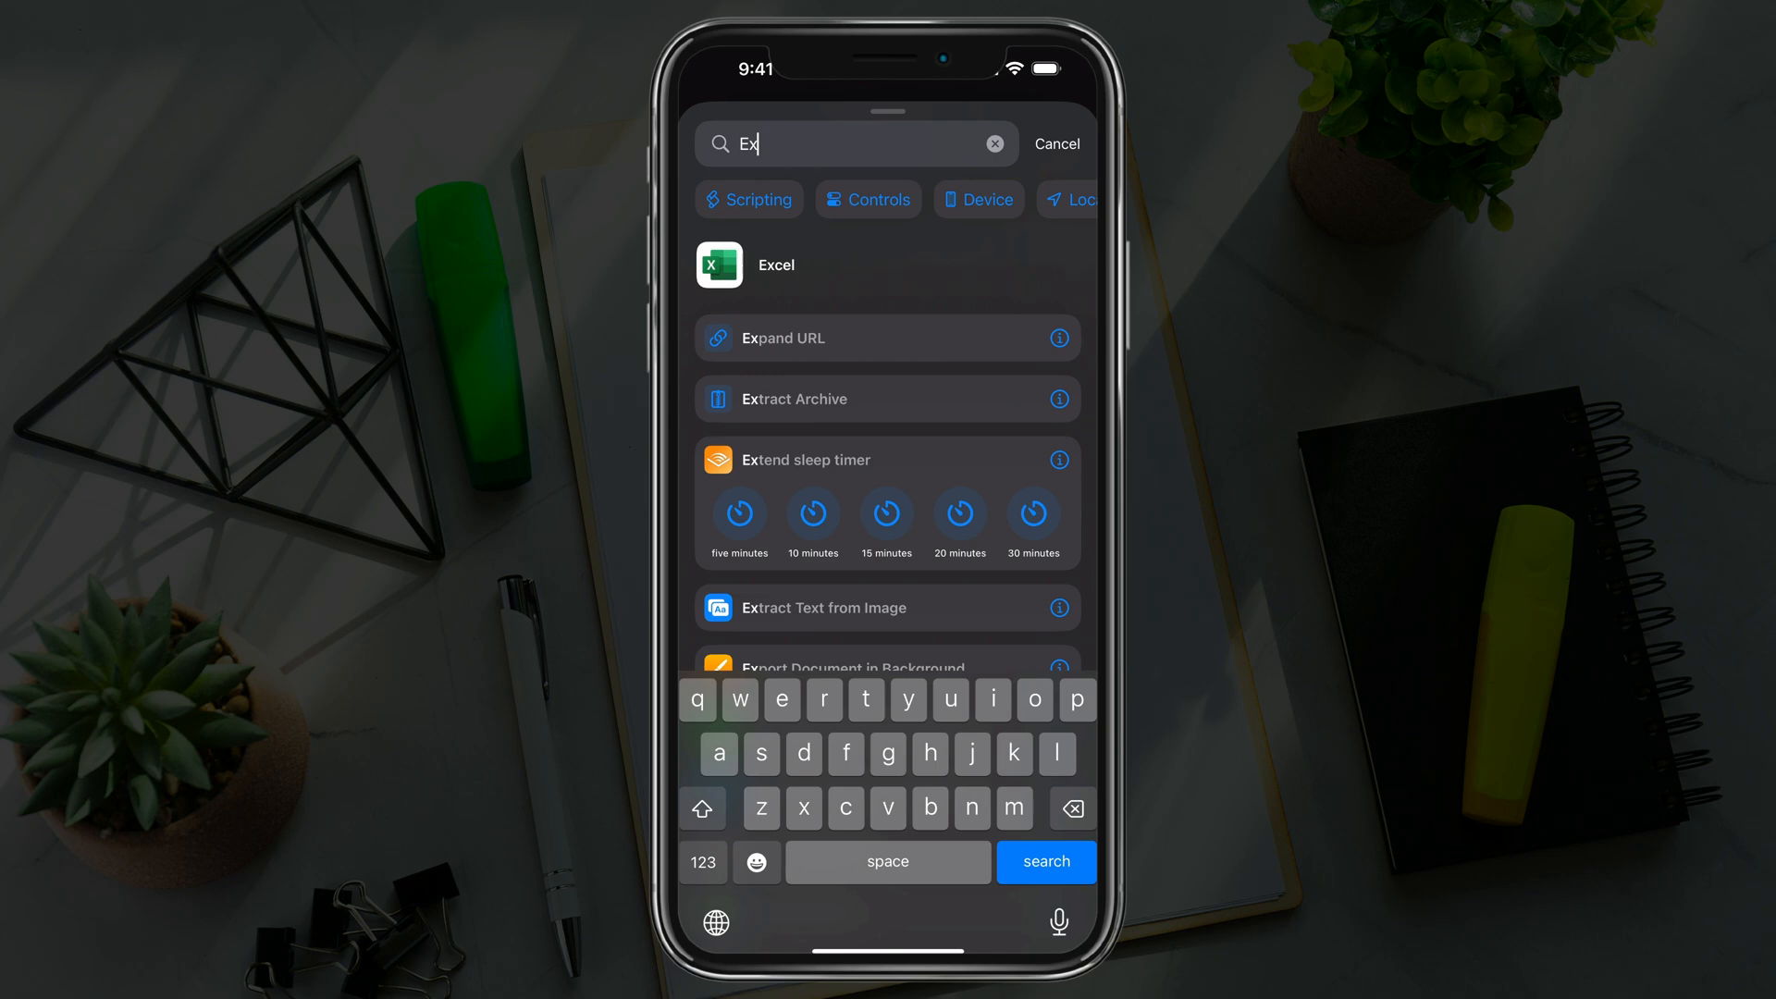
pyautogui.write('tra')
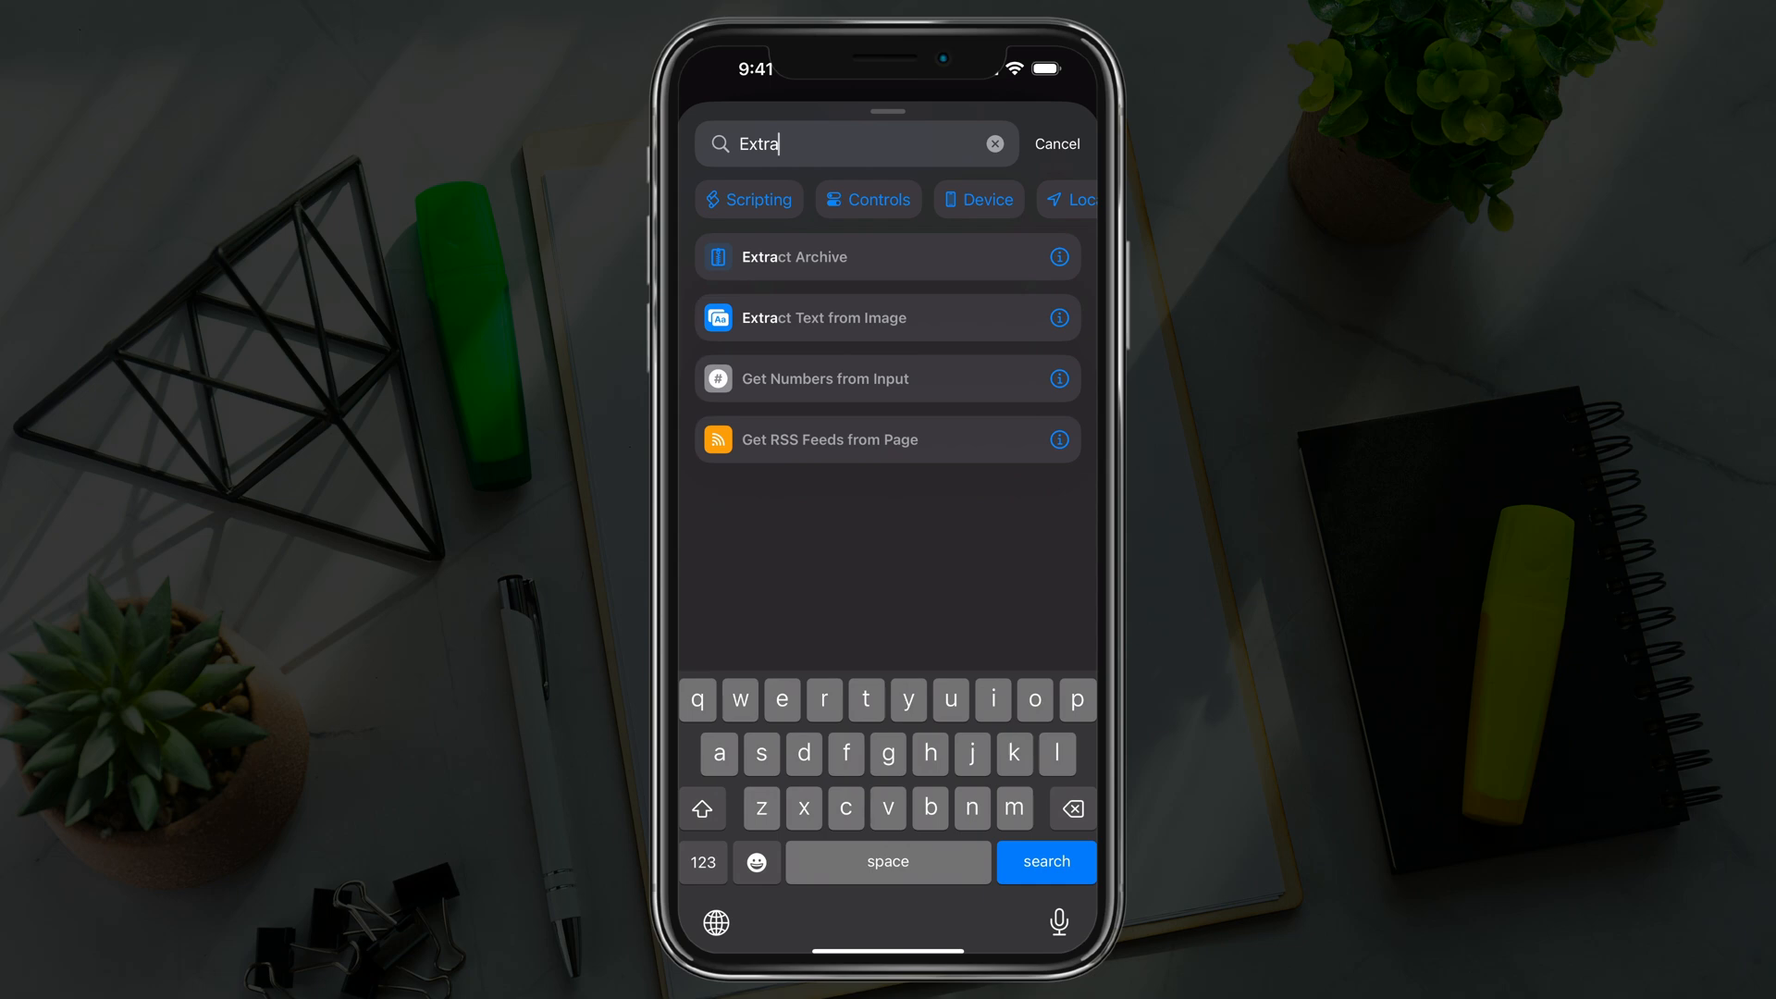
pyautogui.click(797, 257)
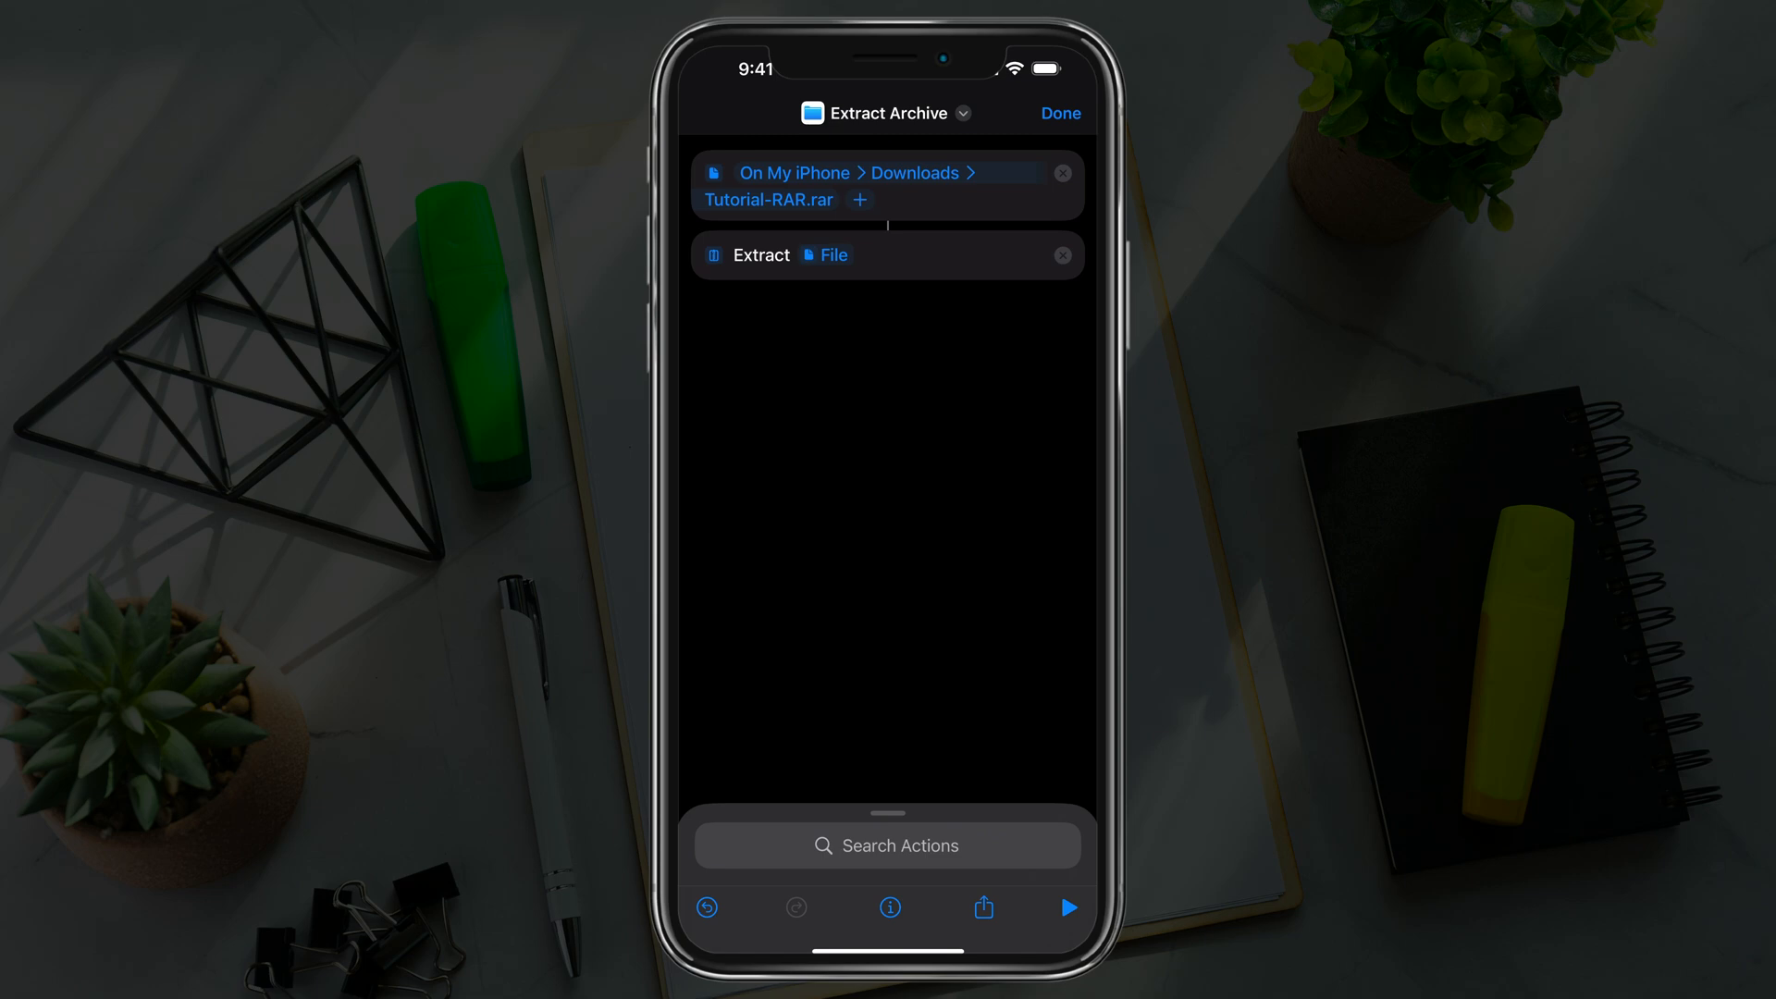
# Step: Search for "Save" and add the Save File action
pyautogui.click(887, 845)
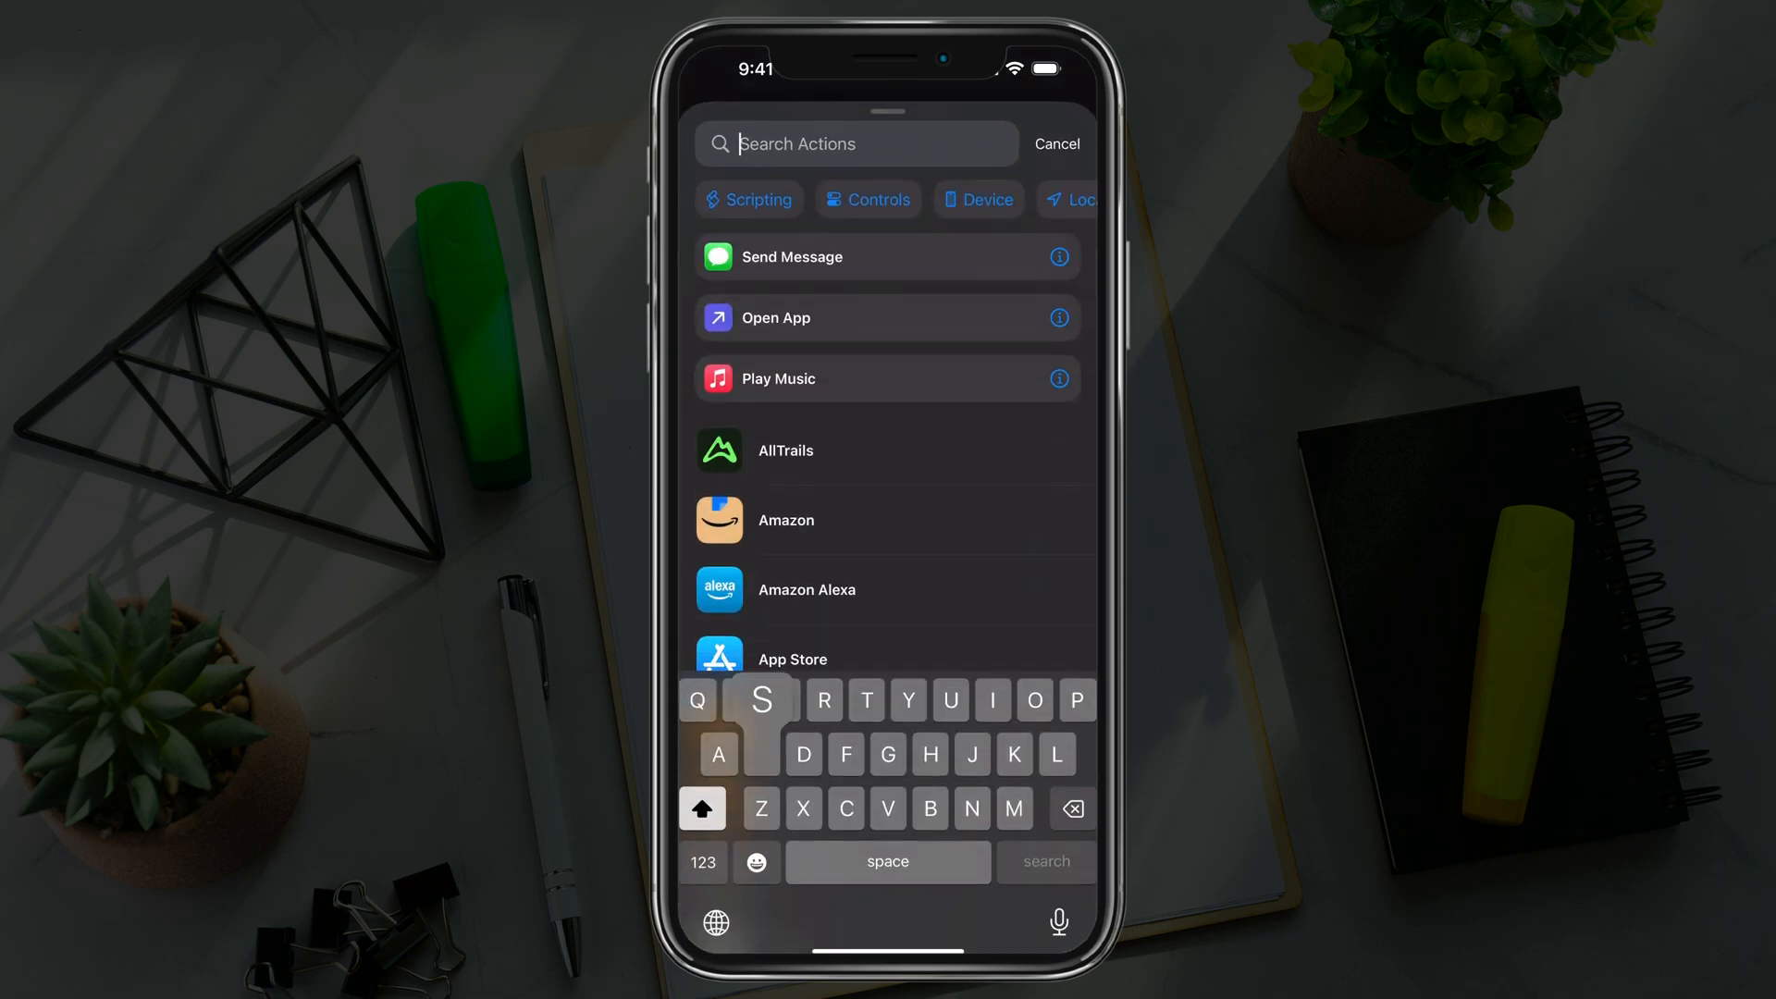
pyautogui.write('Save')
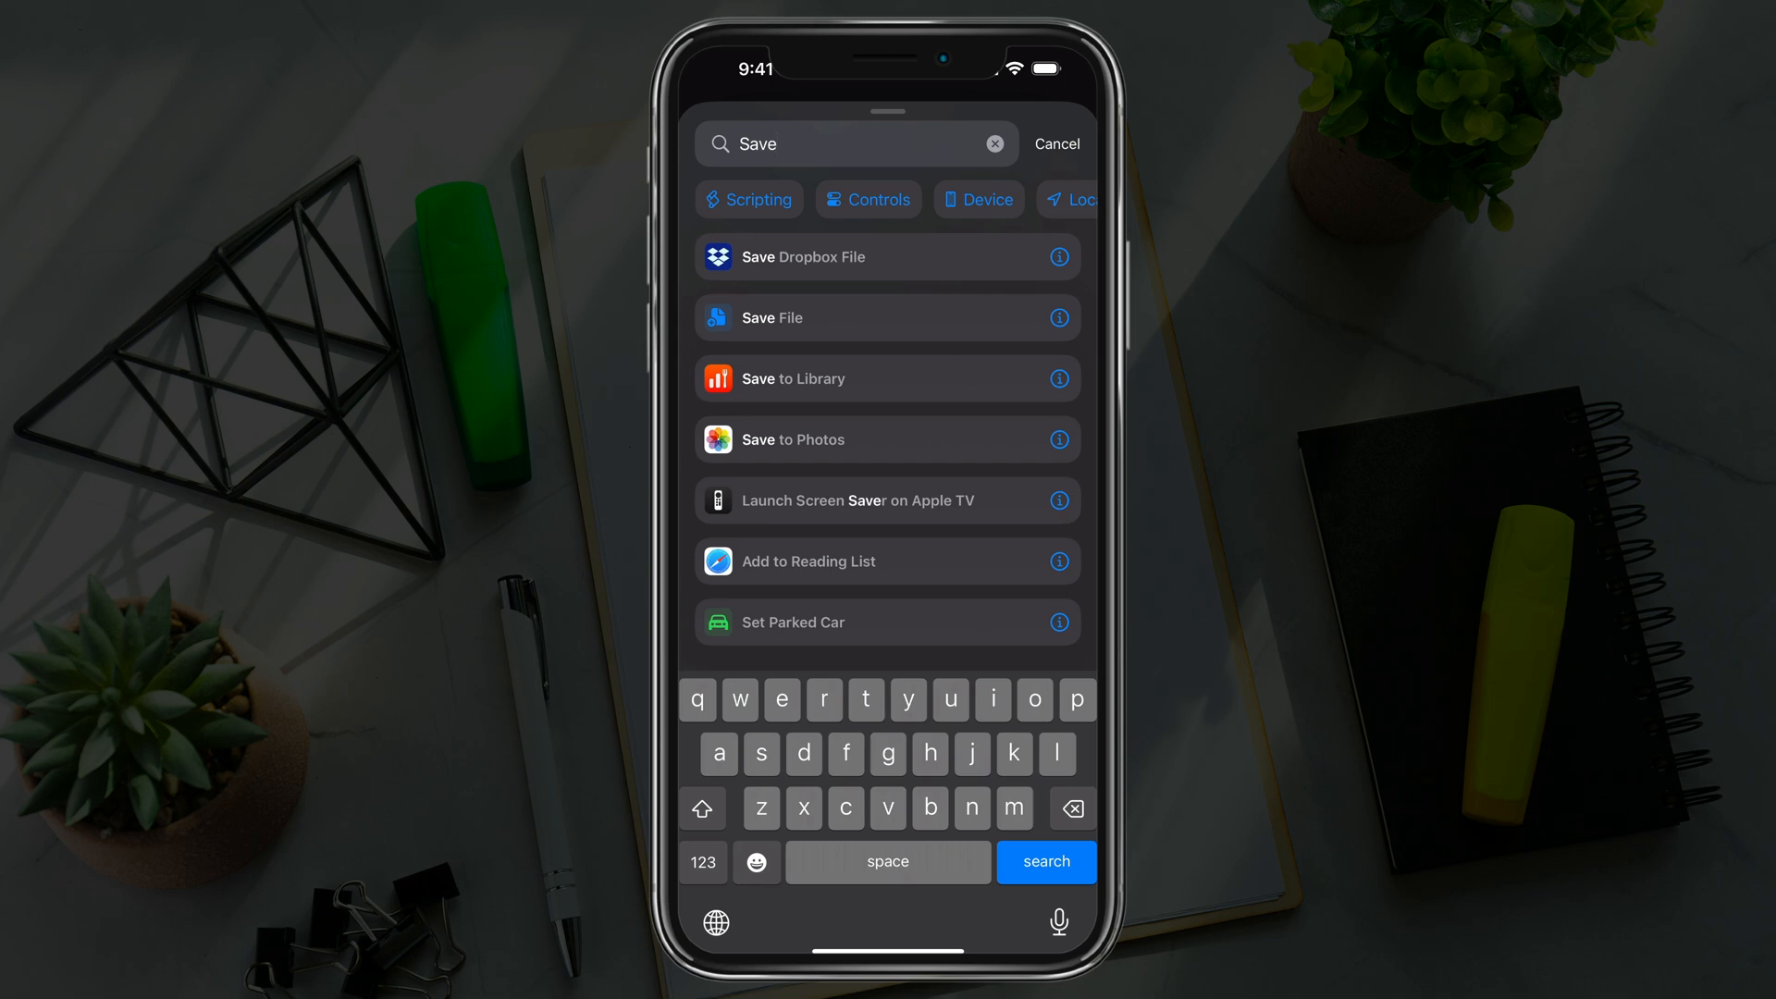
pyautogui.click(771, 317)
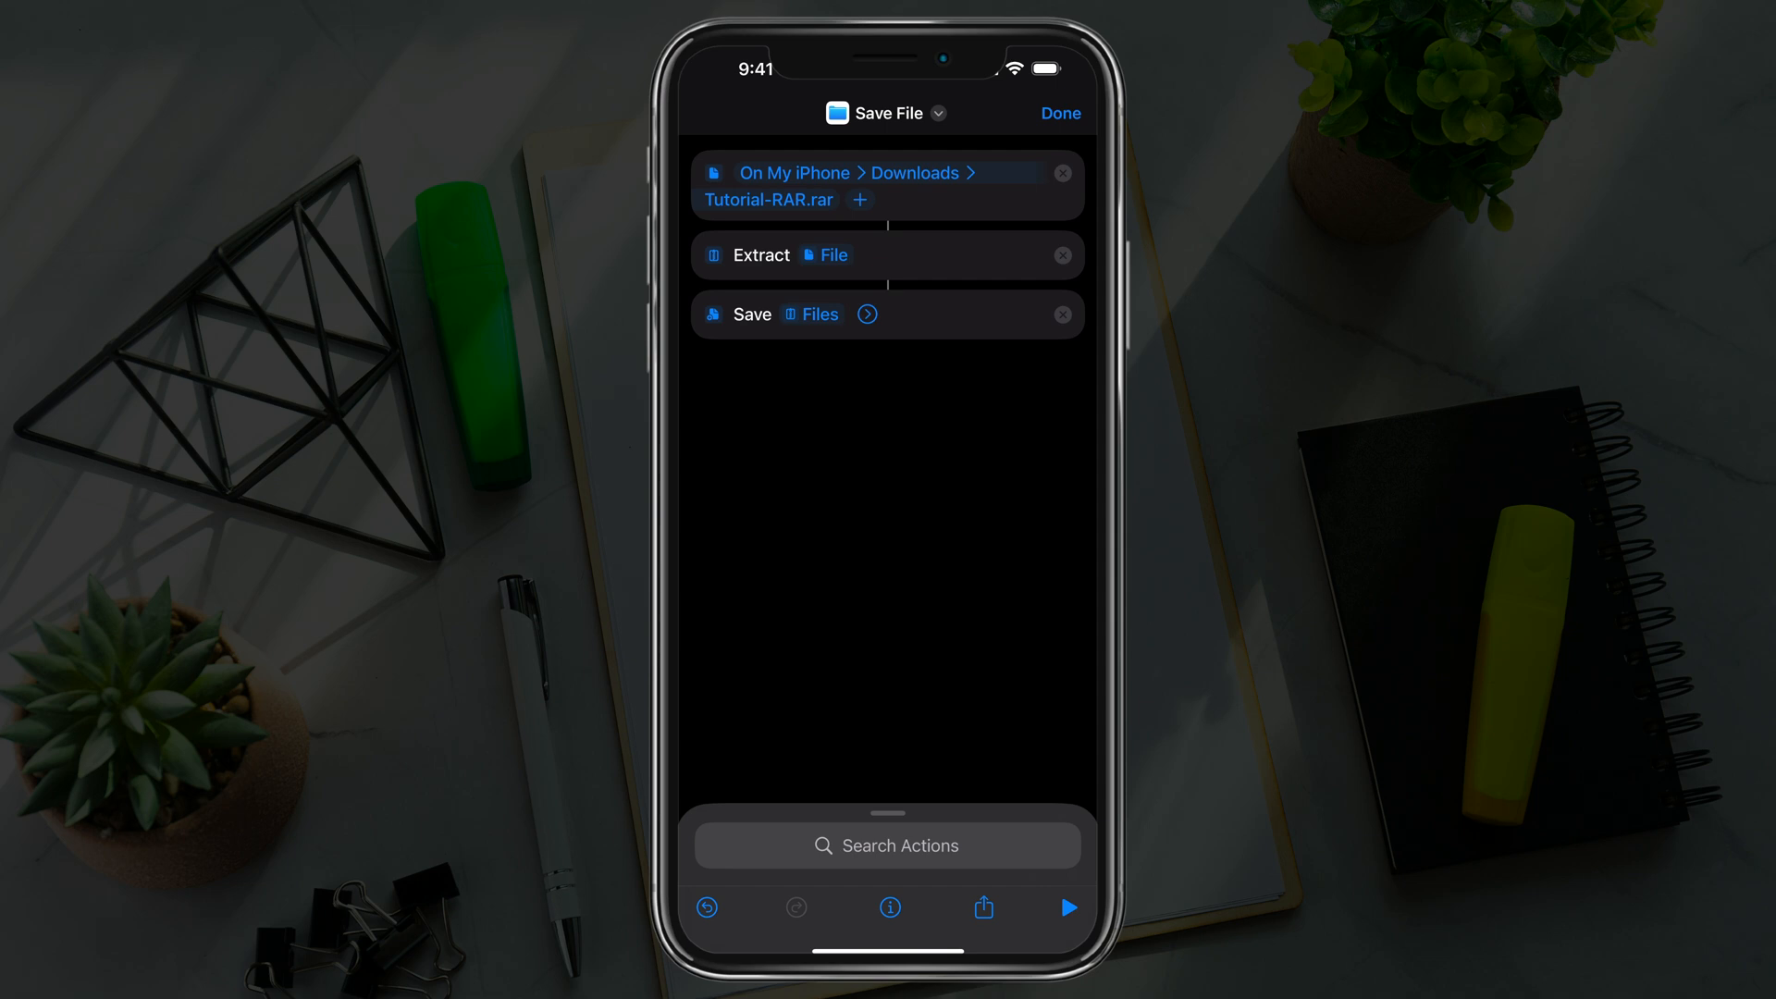
# Step: Finish the shortcut so it is saved as "Save File 2" in All Shortcuts
pyautogui.click(1059, 112)
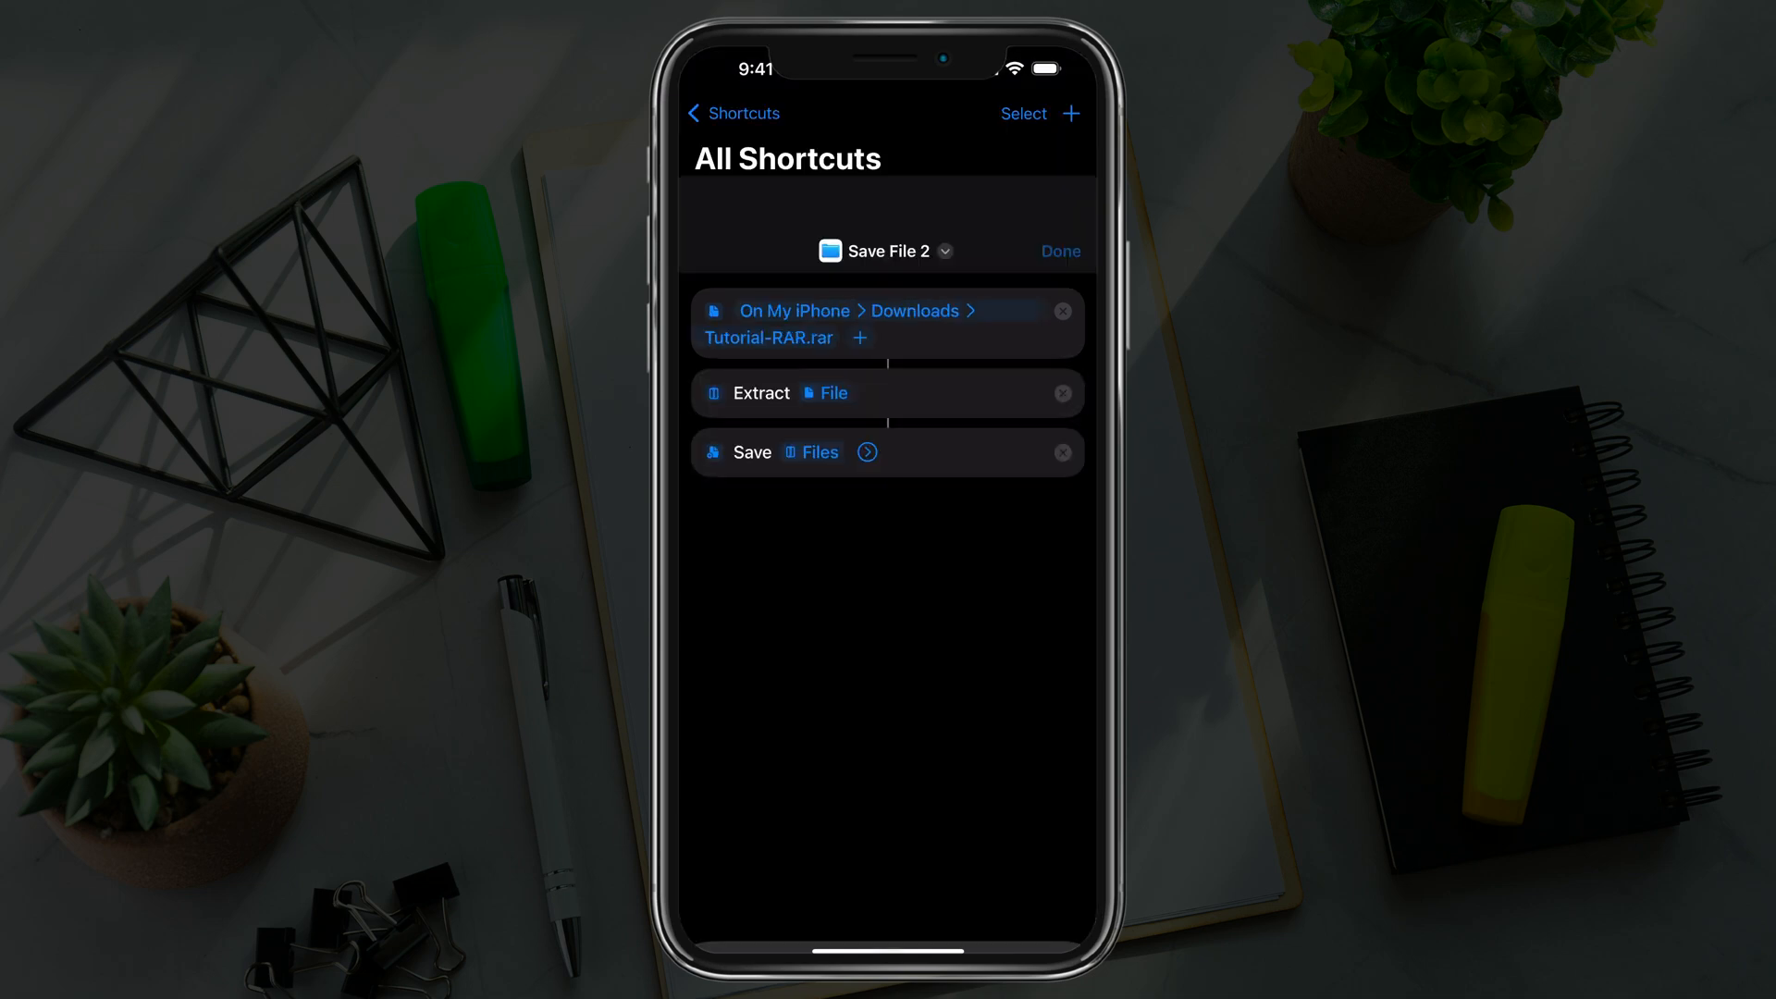
pyautogui.click(1060, 250)
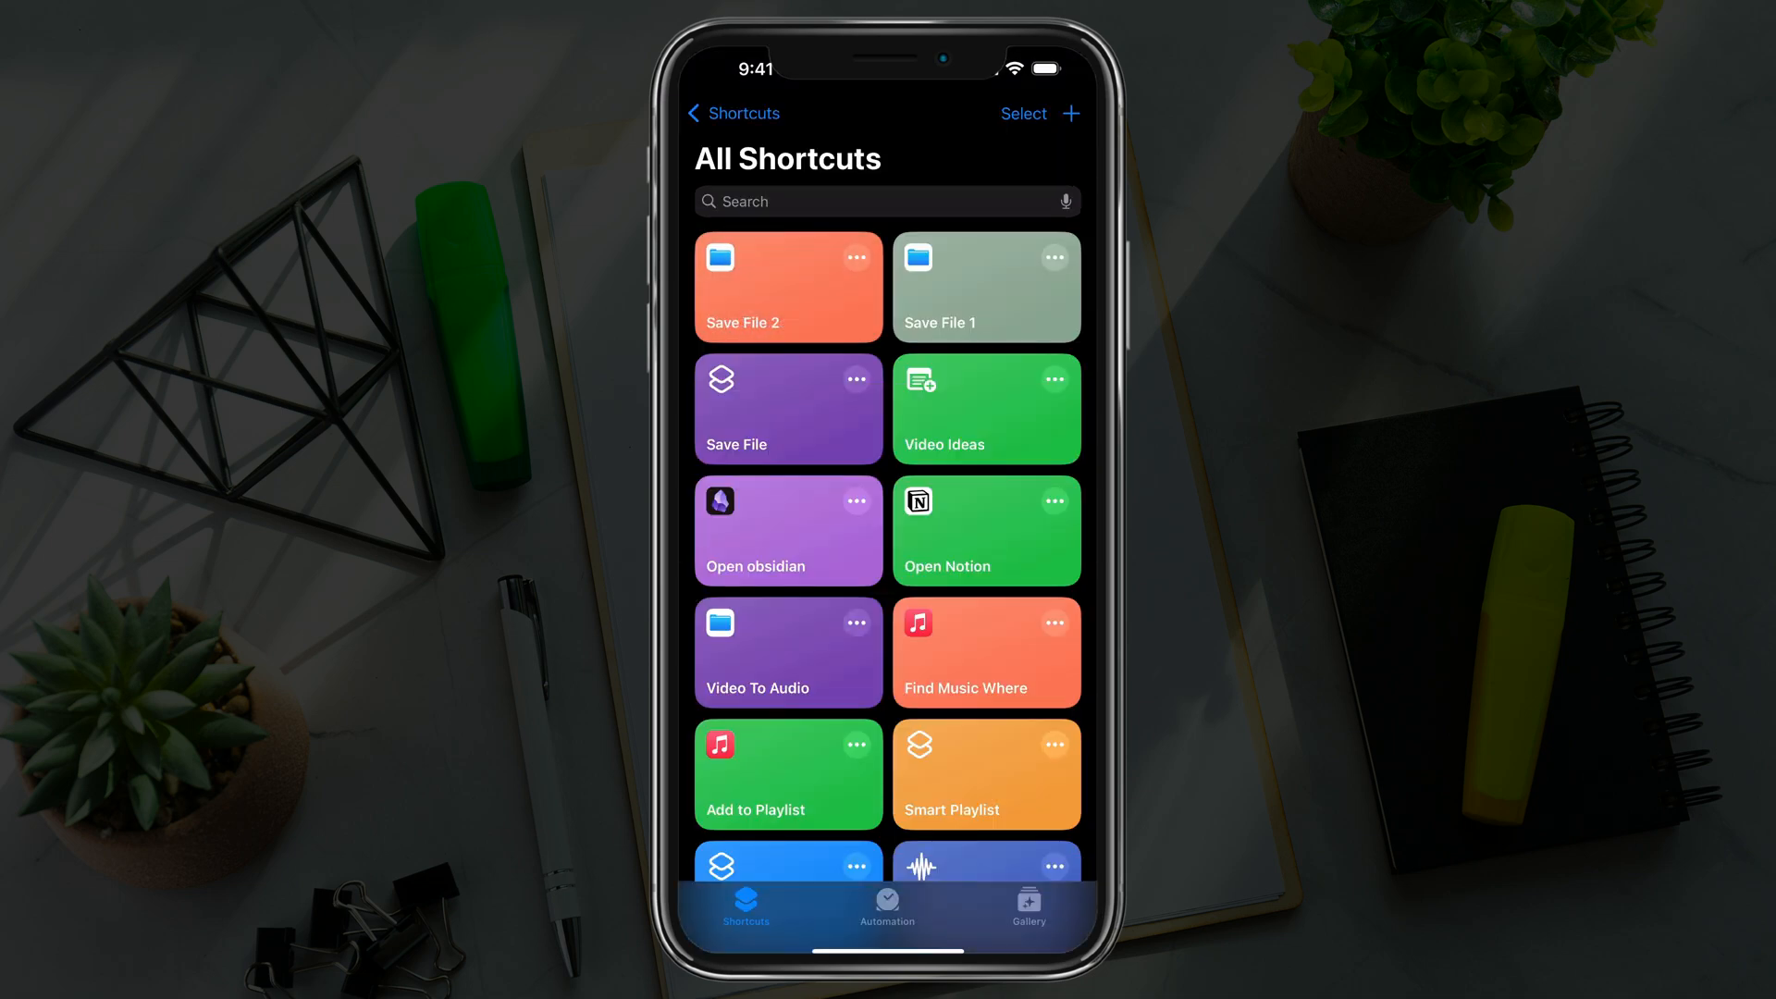